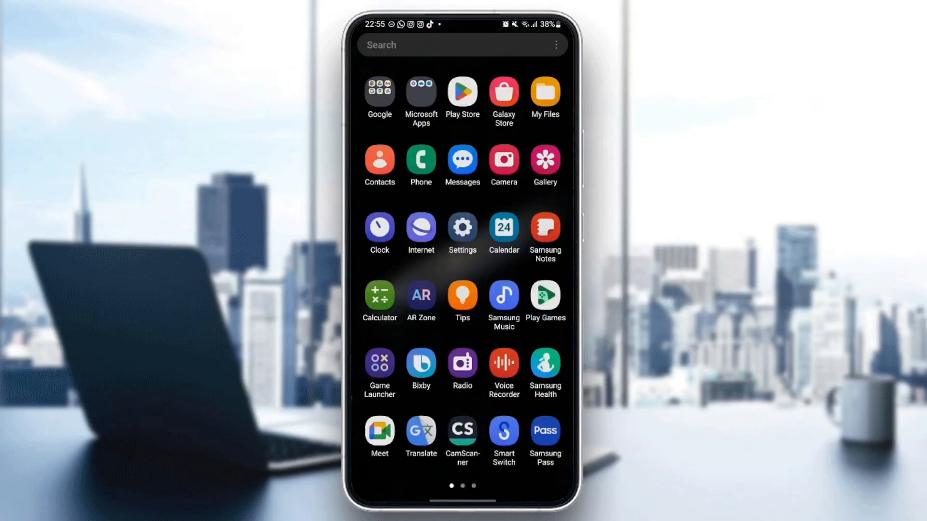
Step: Open Settings and scroll through the Apps list to reach Chrome's App info page
{"action": "left_click", "coordinate": [462, 229]}
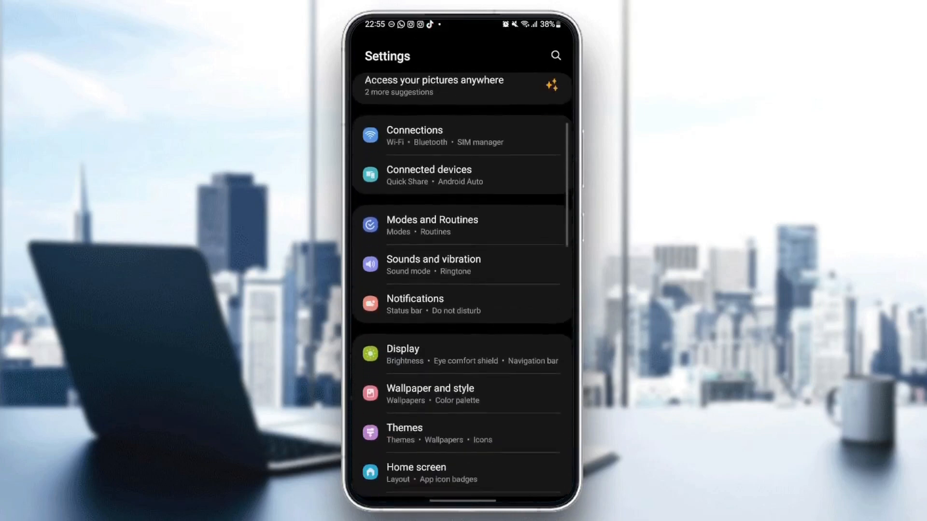
{"action": "scroll", "scroll_direction": "down", "scroll_amount": 3}
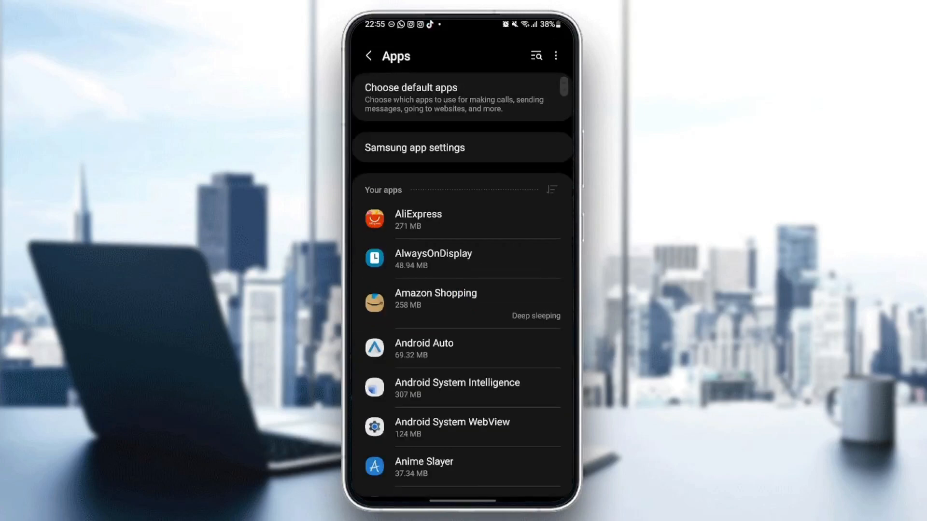
{"action": "scroll", "scroll_direction": "down", "scroll_amount": 3}
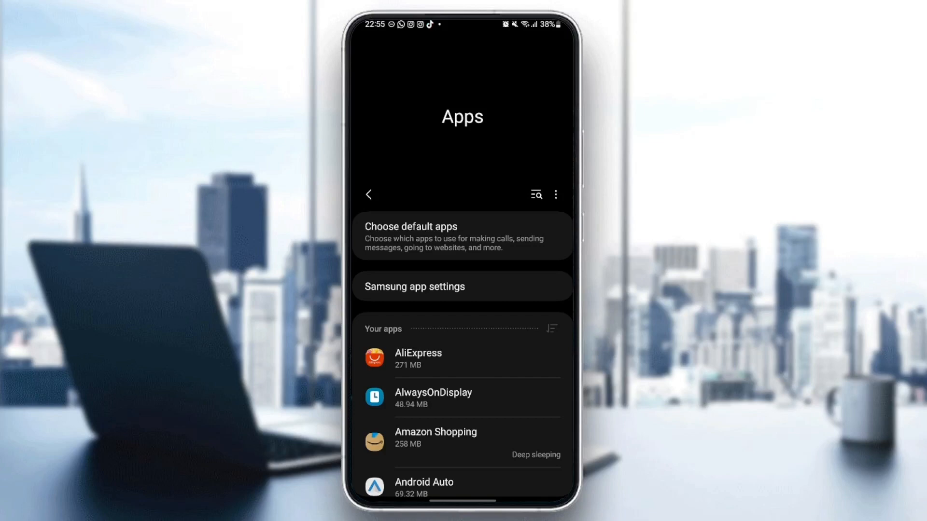
{"action": "scroll", "scroll_direction": "down", "scroll_amount": 3}
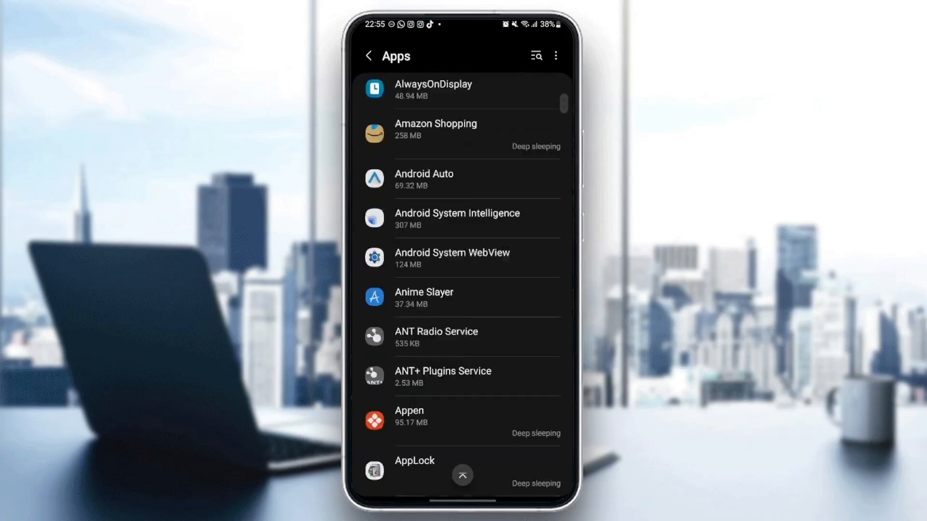
{"action": "scroll", "scroll_direction": "down", "scroll_amount": 3}
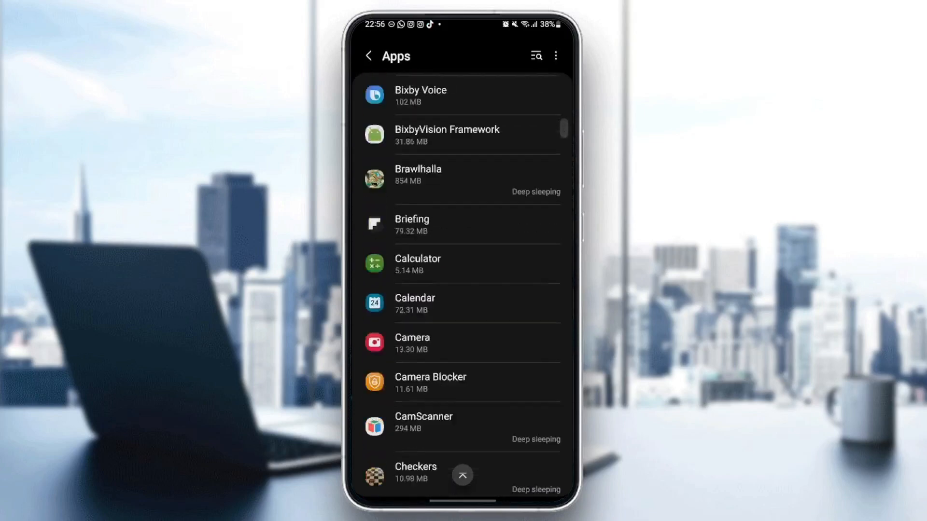
{"action": "scroll", "scroll_direction": "down", "scroll_amount": 3}
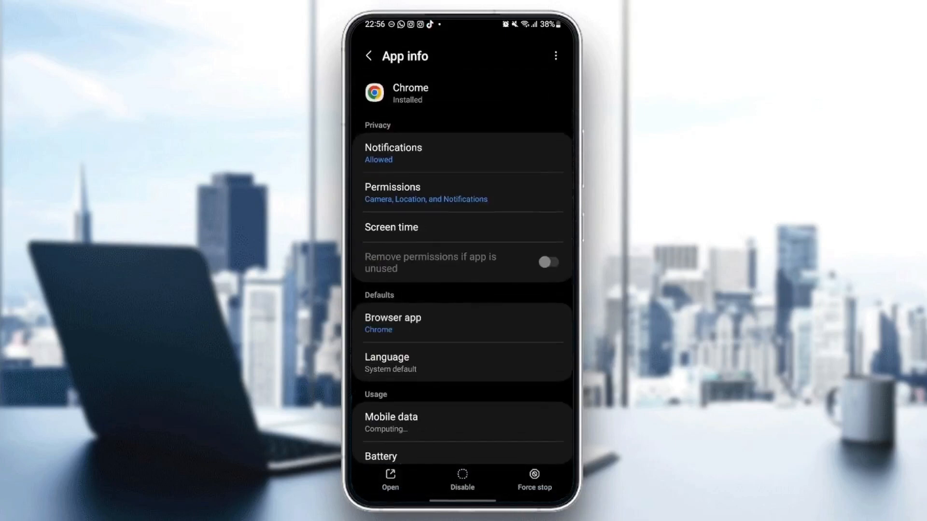
Step: Open Chrome's notification settings with Allow notifications on, including sound and vibration
{"action": "left_click", "coordinate": [547, 262]}
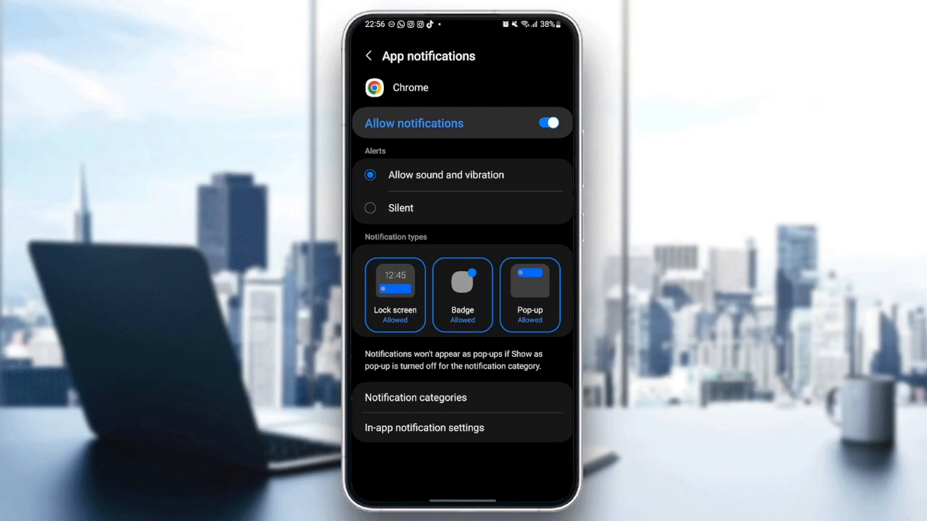
Step: Review Chrome's granted camera, location and notification permissions, then return to App info and scroll down
{"action": "left_click", "coordinate": [369, 56]}
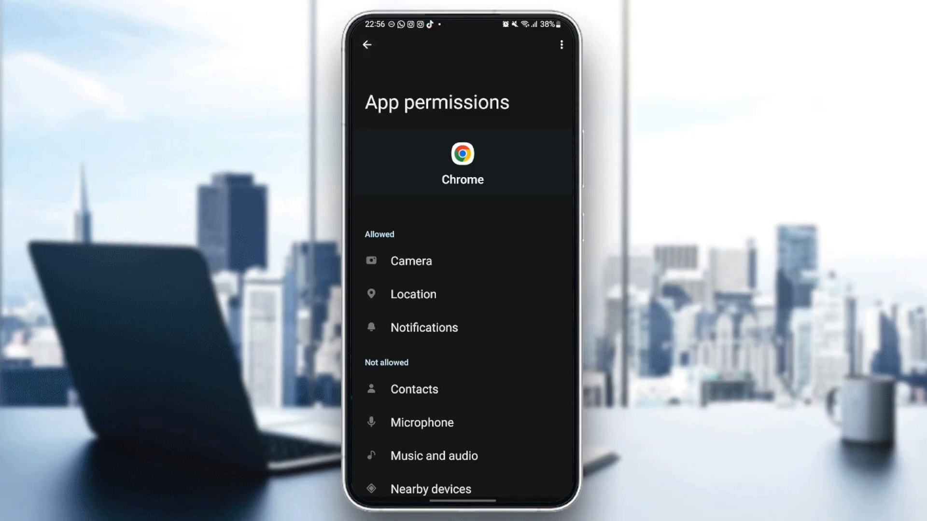
{"action": "left_click", "coordinate": [366, 44]}
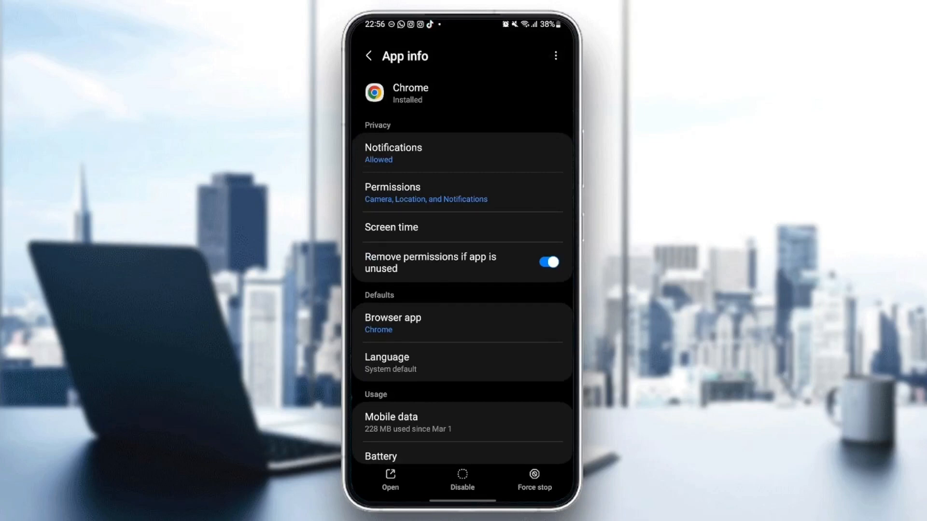
{"action": "scroll", "scroll_direction": "down", "scroll_amount": 3}
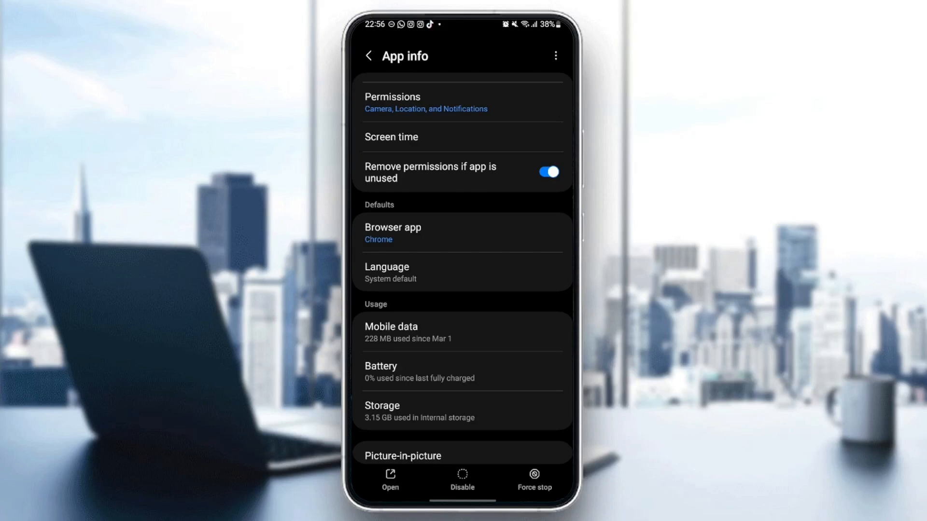
Step: Keep Chrome as the default browser app instead of Samsung Internet
{"action": "left_click", "coordinate": [392, 233]}
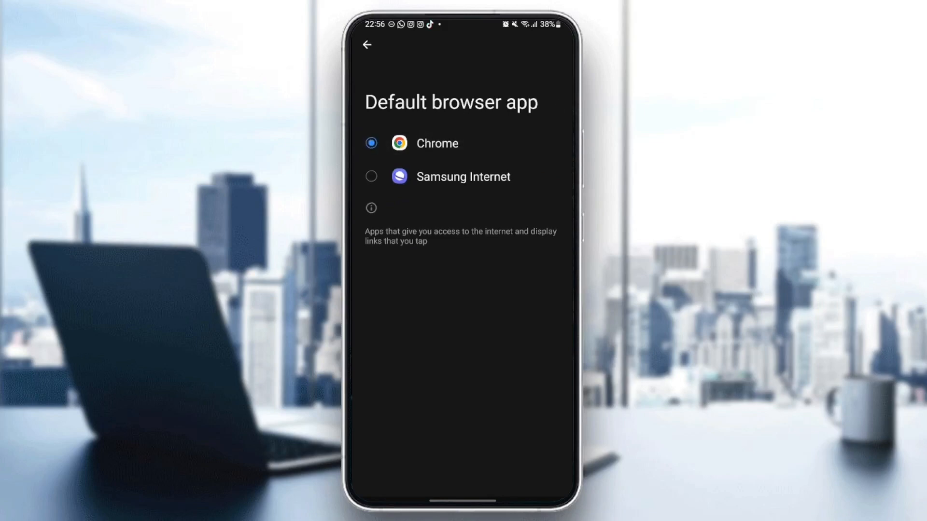
{"action": "left_click", "coordinate": [366, 45]}
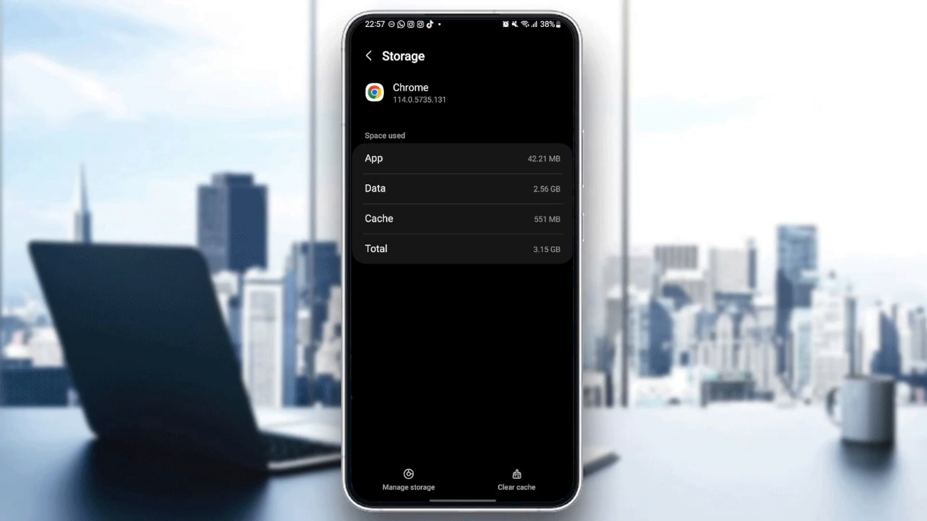
Step: Clear Chrome's 551 MB cache, then relaunch Chrome from the Google folder
{"action": "left_click", "coordinate": [515, 479]}
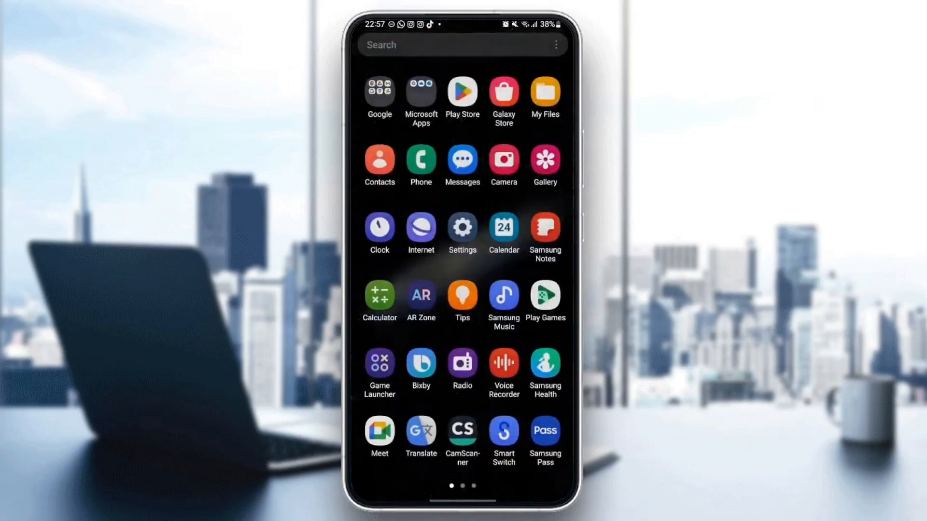
{"action": "left_click", "coordinate": [379, 93]}
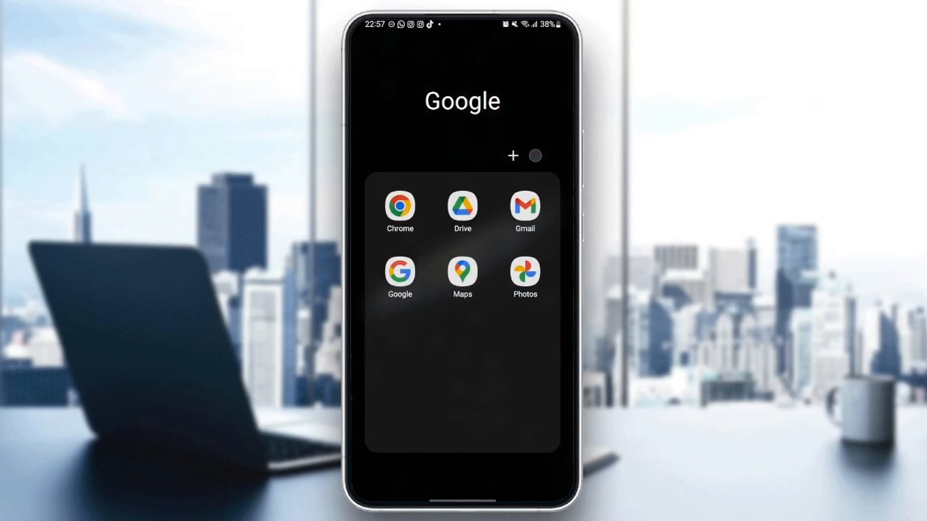
{"action": "left_click", "coordinate": [400, 210]}
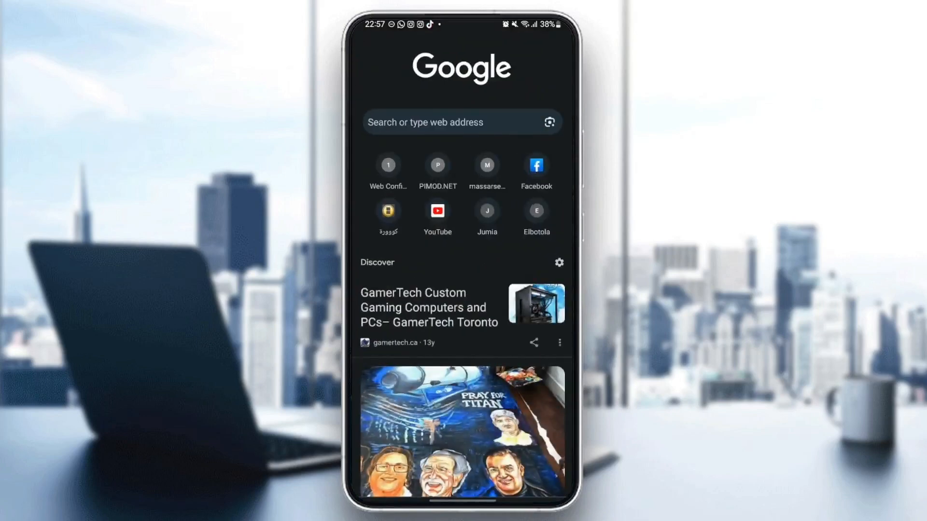